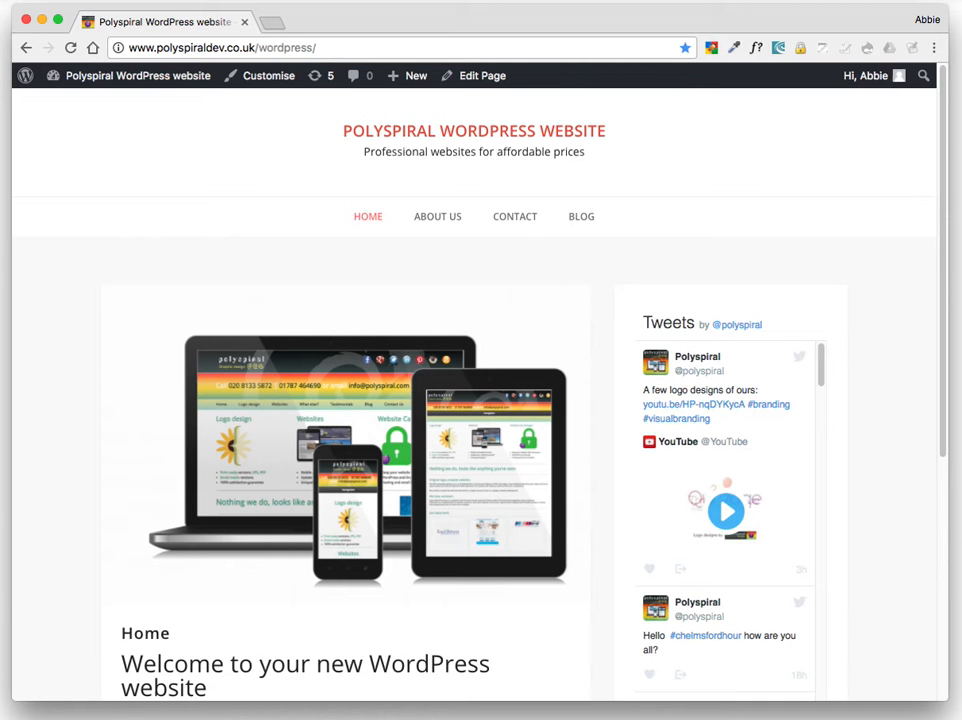
mouse_move(436, 216)
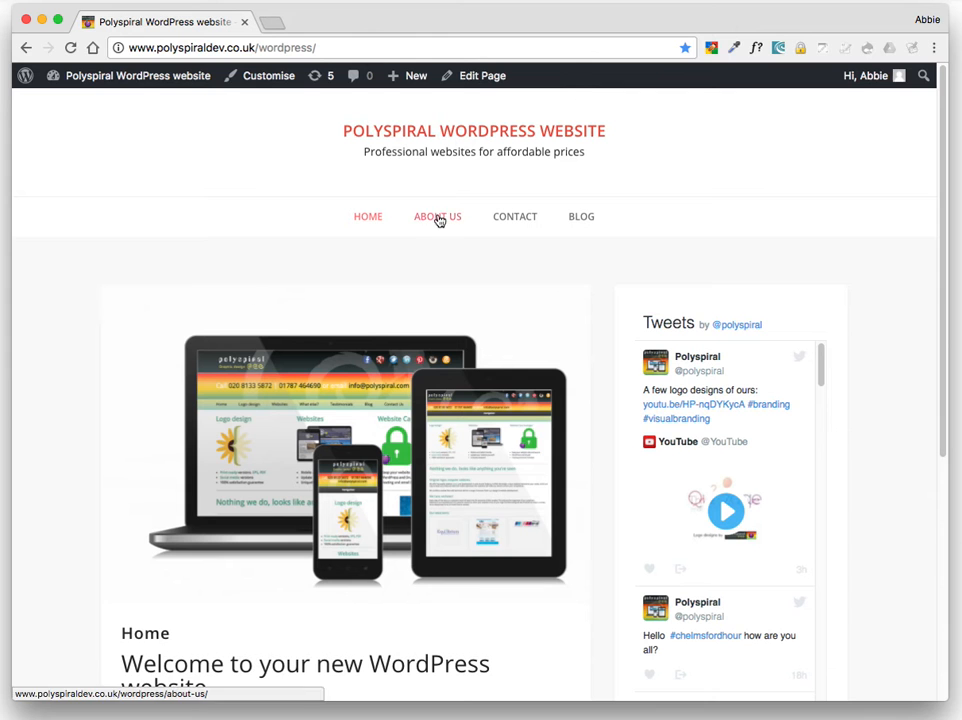
mouse_move(460, 260)
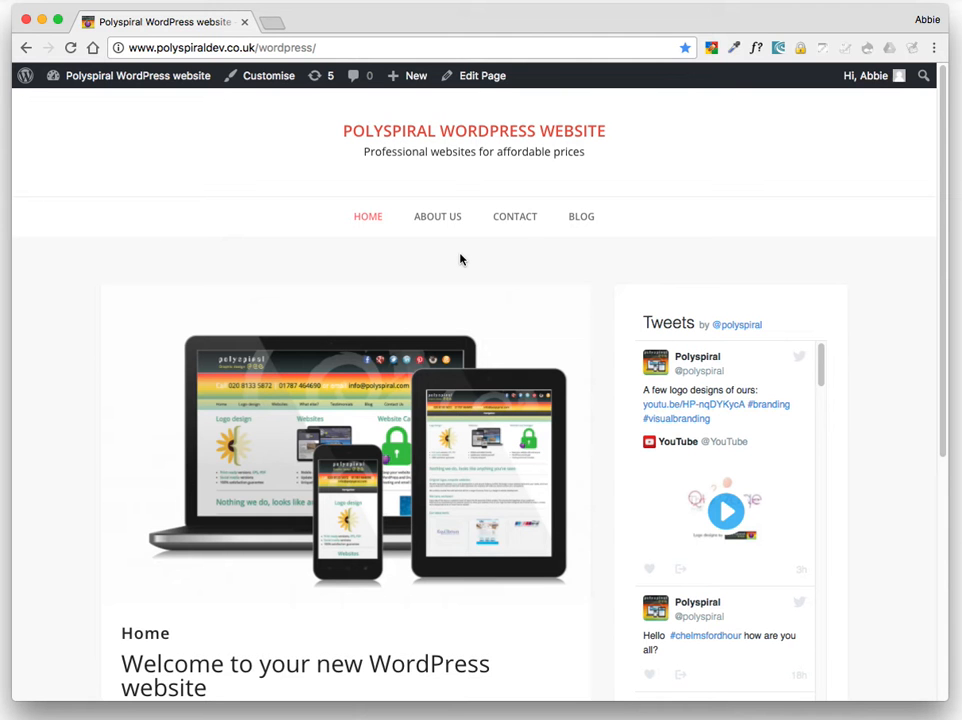
mouse_move(440, 242)
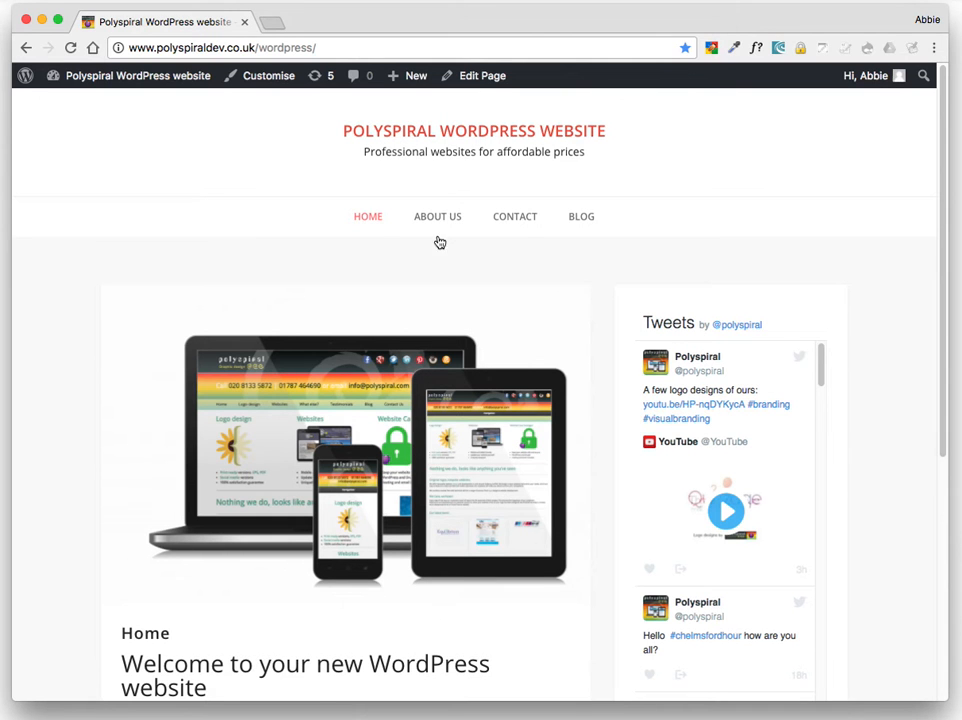
Go to the About us page from the site's navigation menu.
left_click(436, 216)
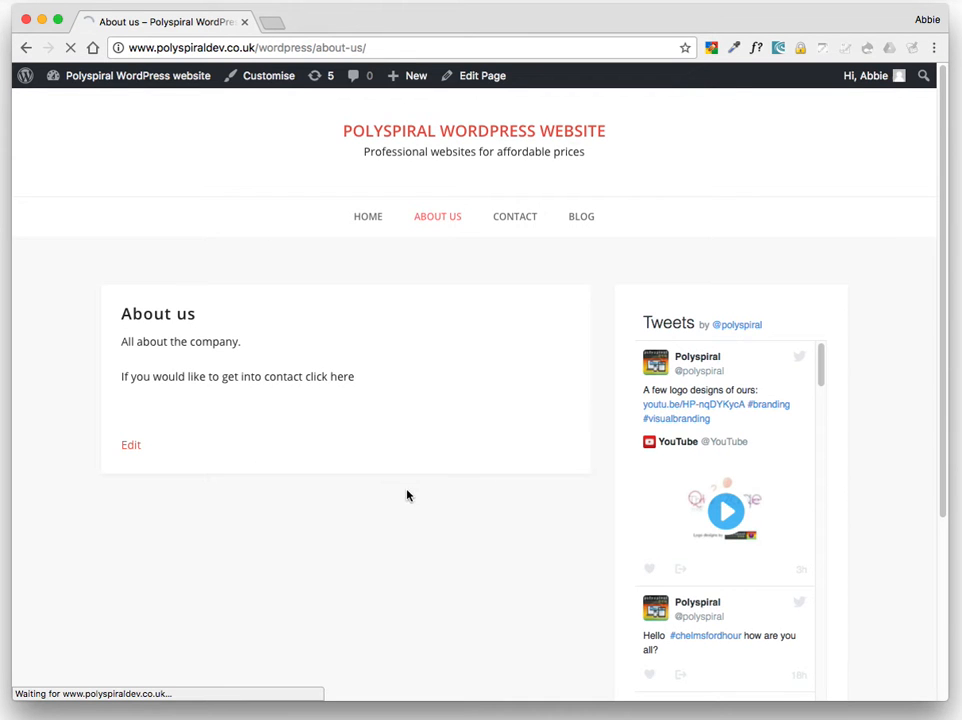
Edit About us and link the 'contact click here' text to the Contact page.
left_click(130, 444)
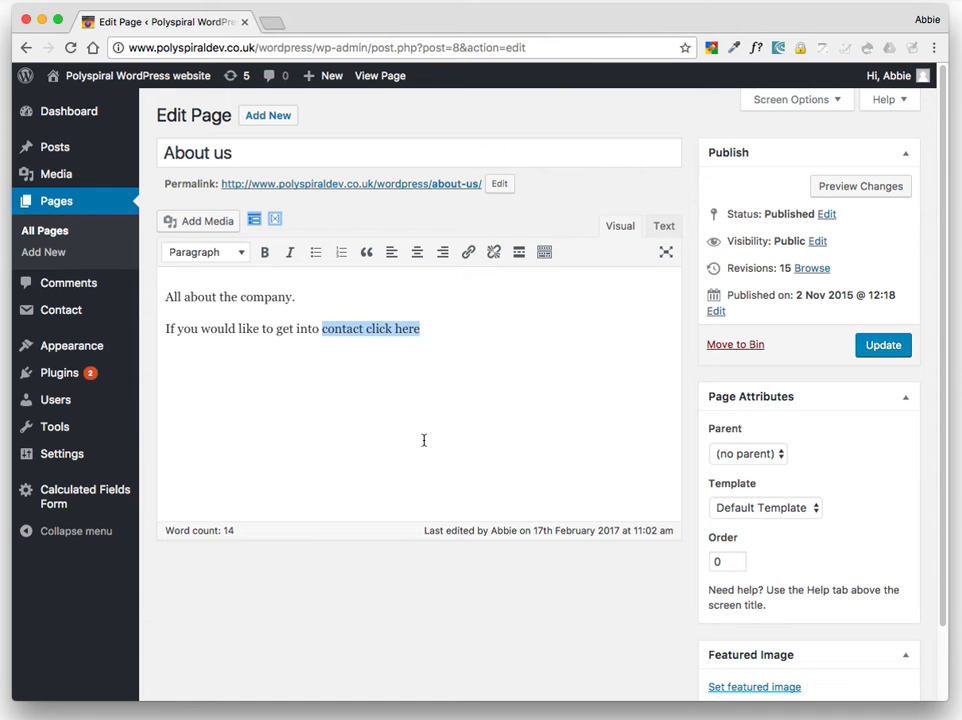
mouse_move(468, 252)
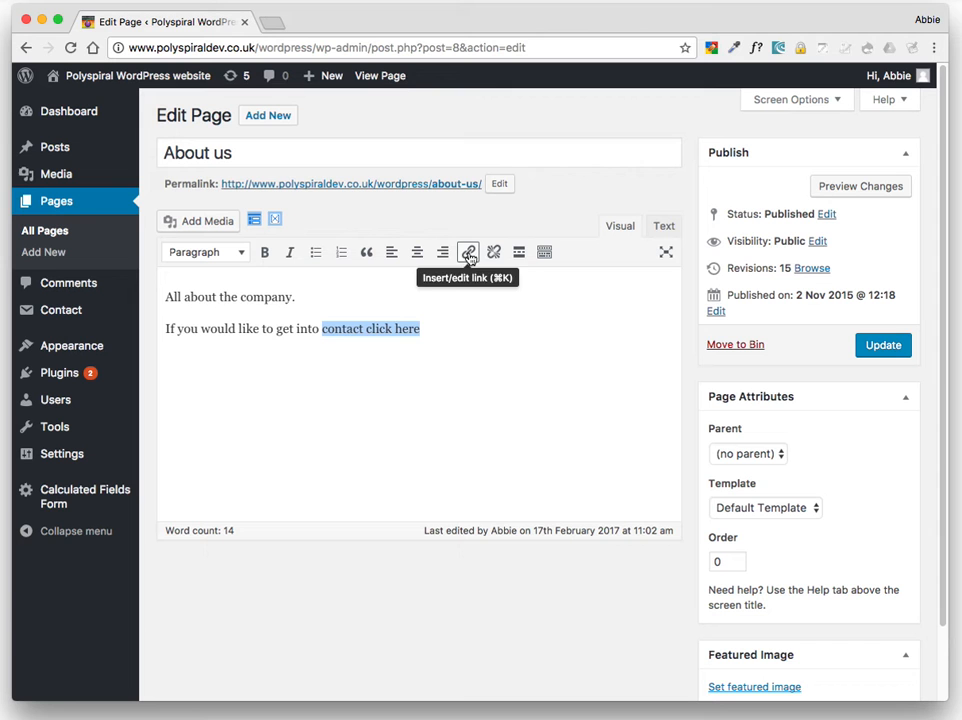
left_click(468, 252)
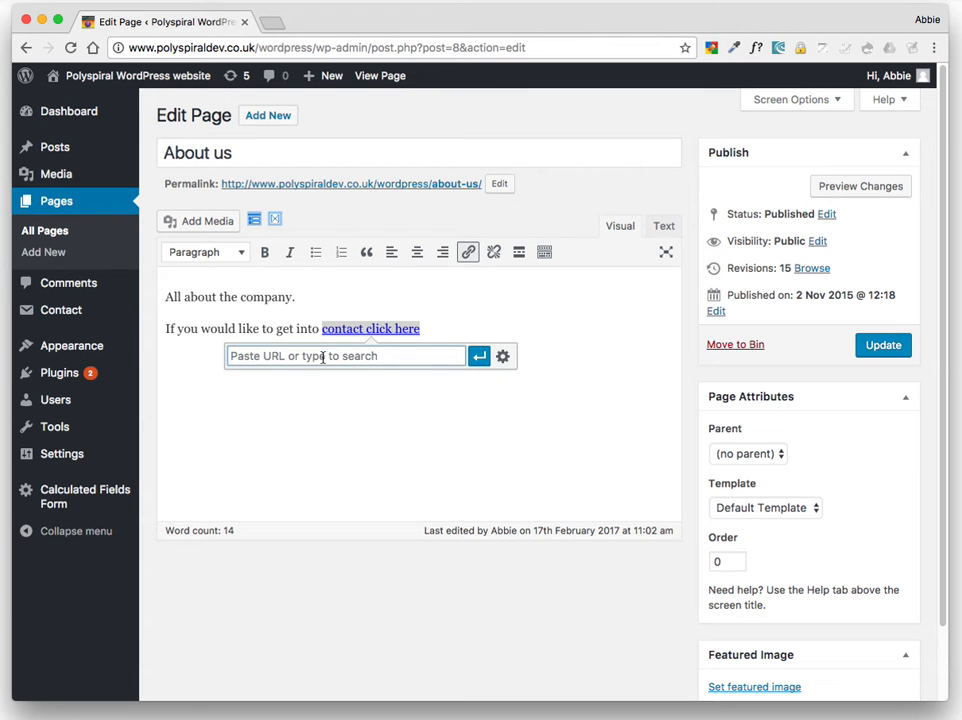
type("con")
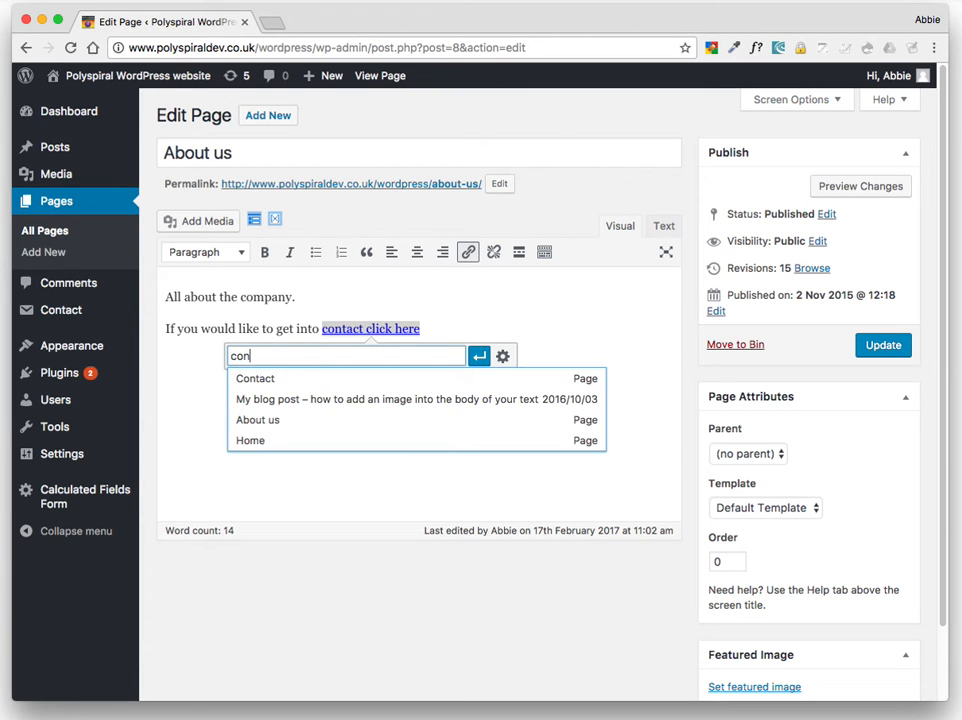
left_click(256, 378)
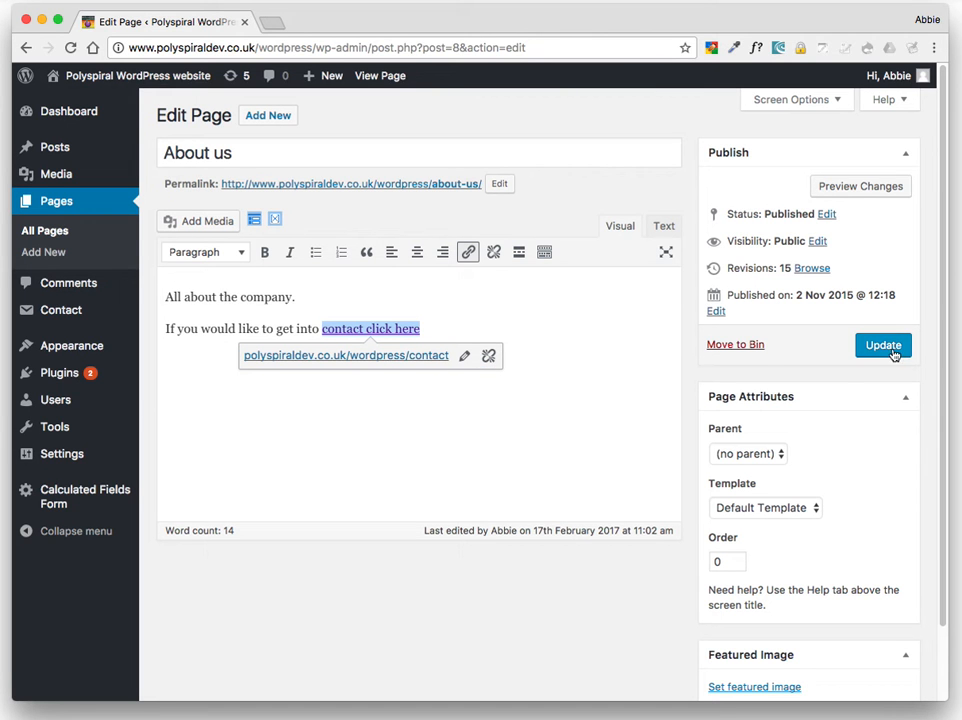
Update the About us page and view it live.
left_click(884, 344)
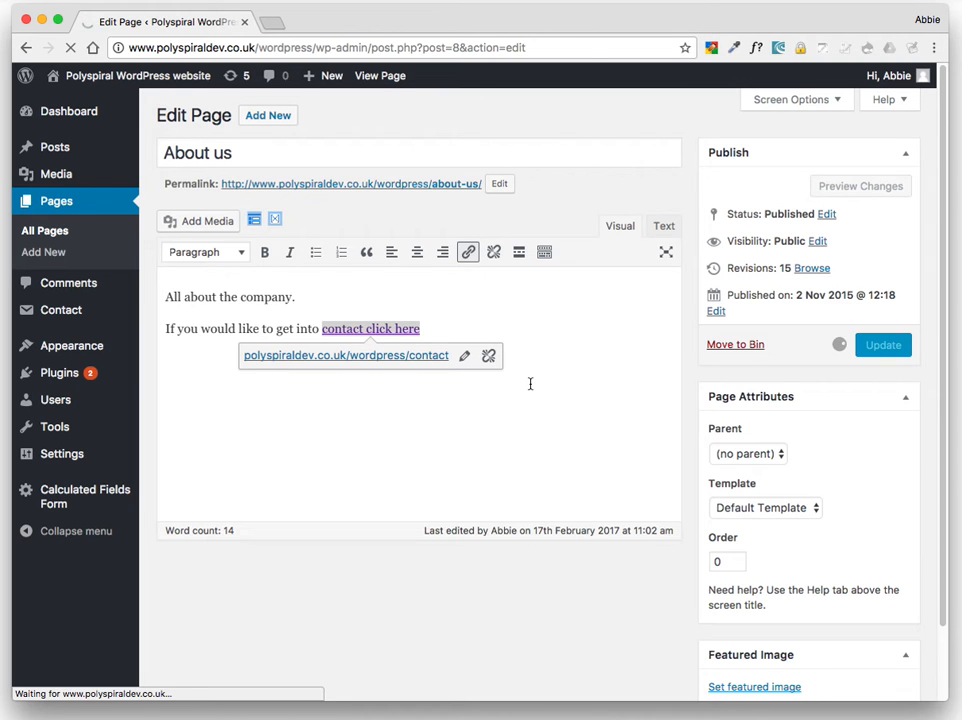
left_click(882, 344)
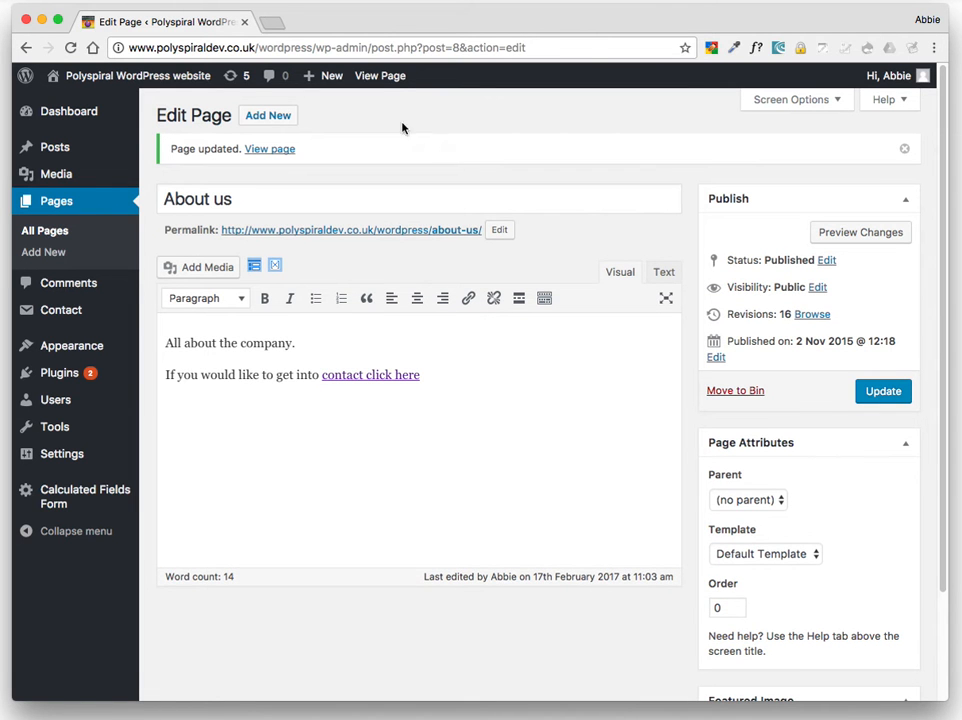
left_click(268, 148)
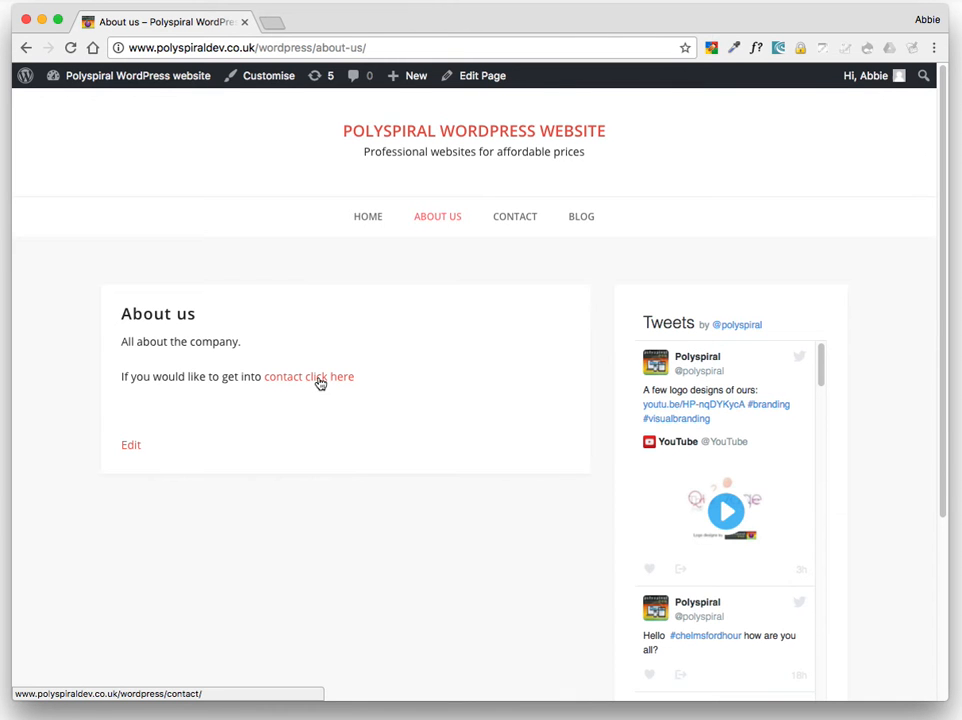
Follow the 'contact click here' link to the Contact page.
left_click(308, 376)
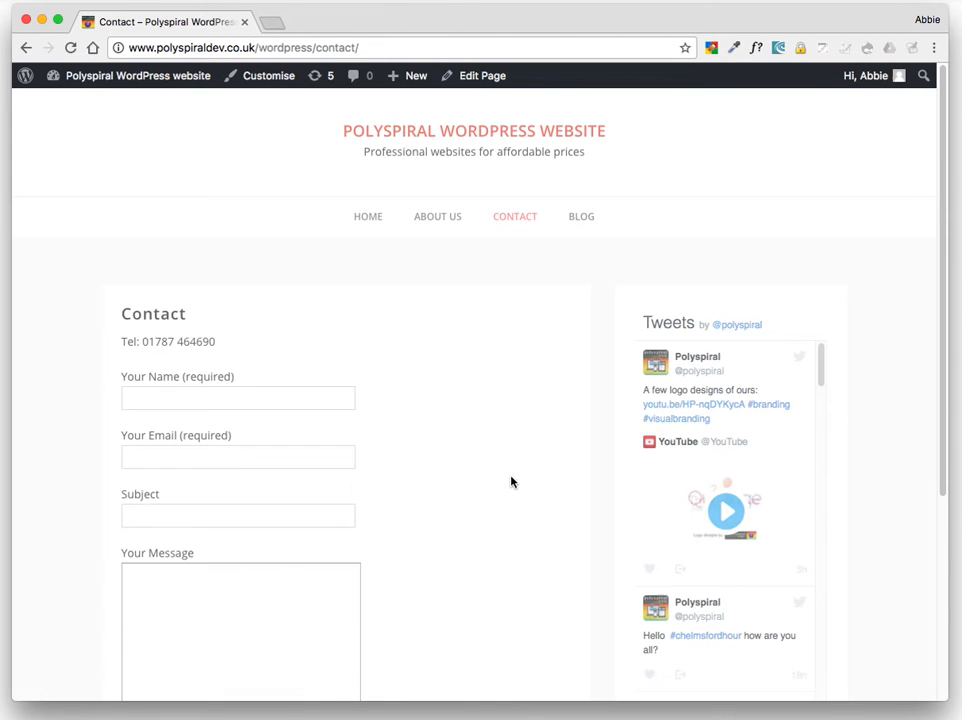
mouse_move(436, 370)
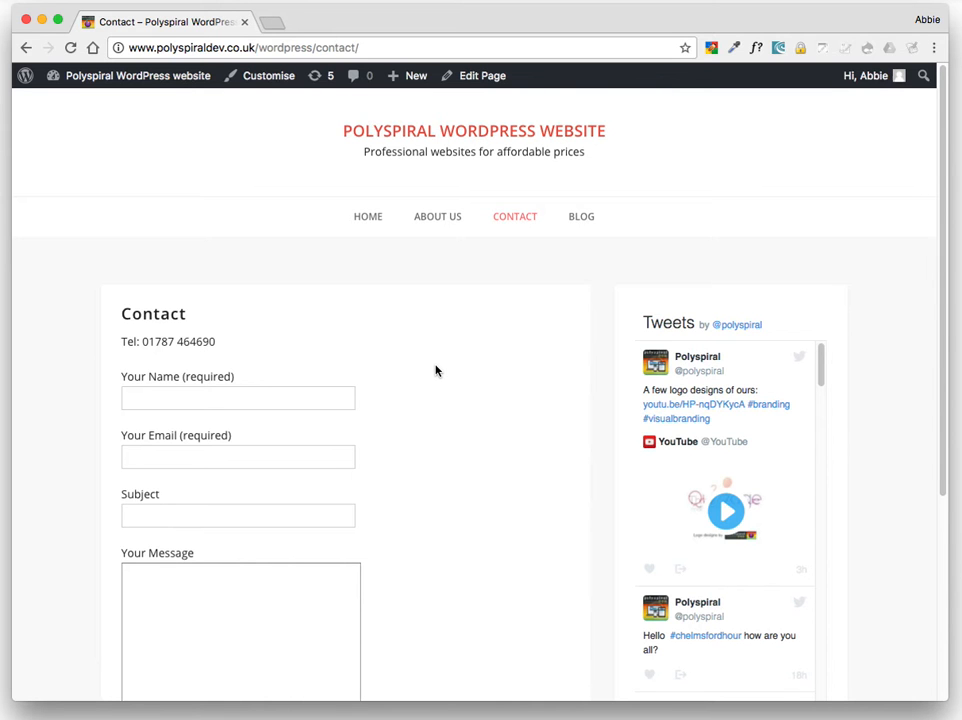
mouse_move(400, 332)
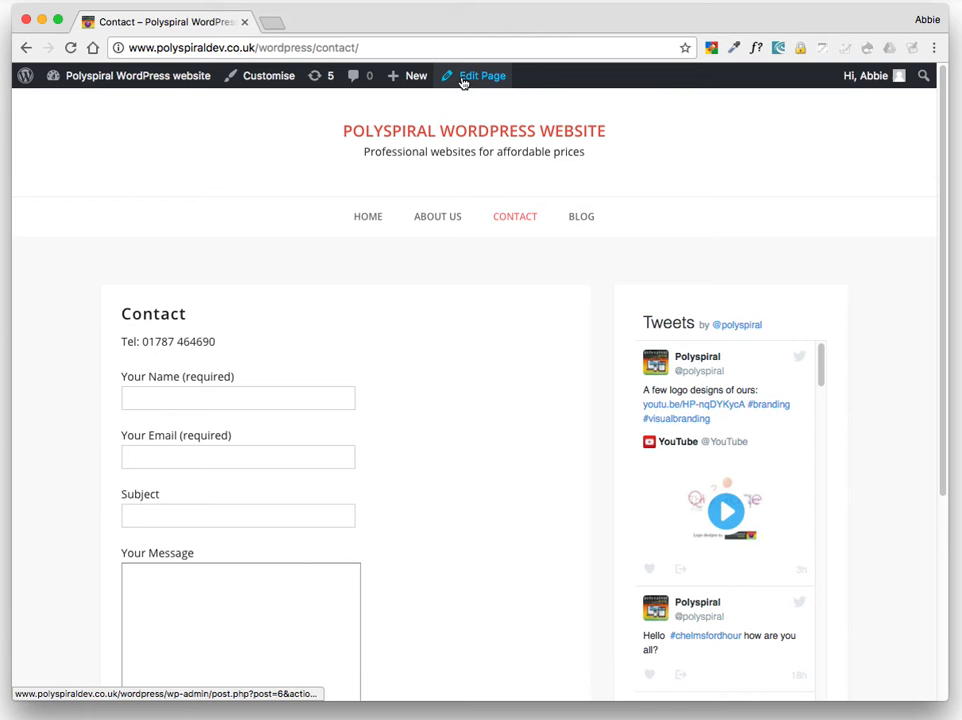
left_click(482, 76)
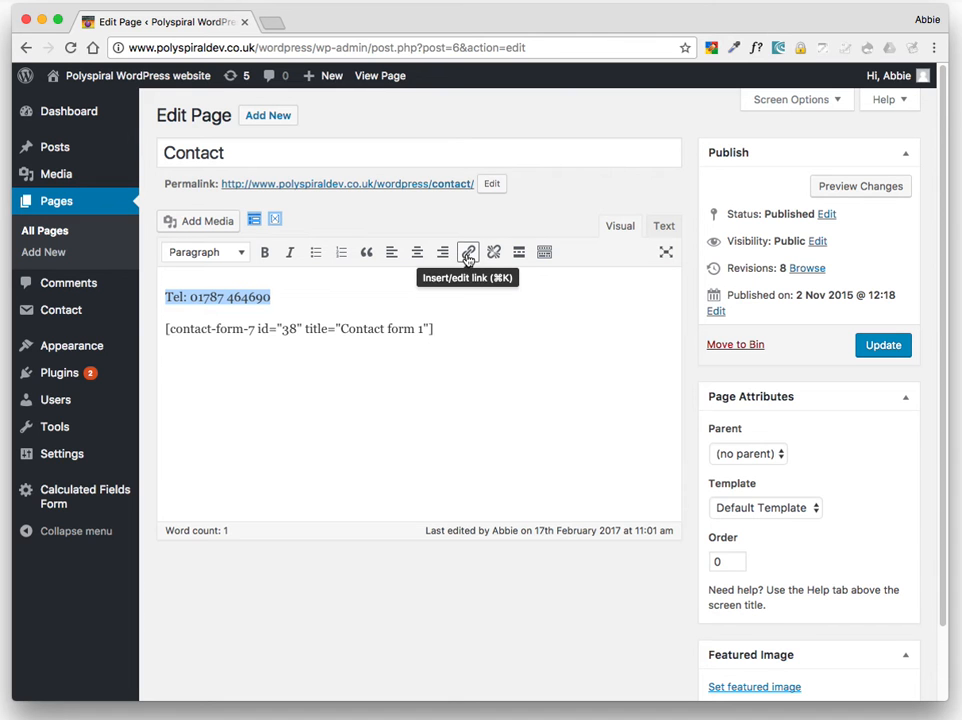
left_click(468, 252)
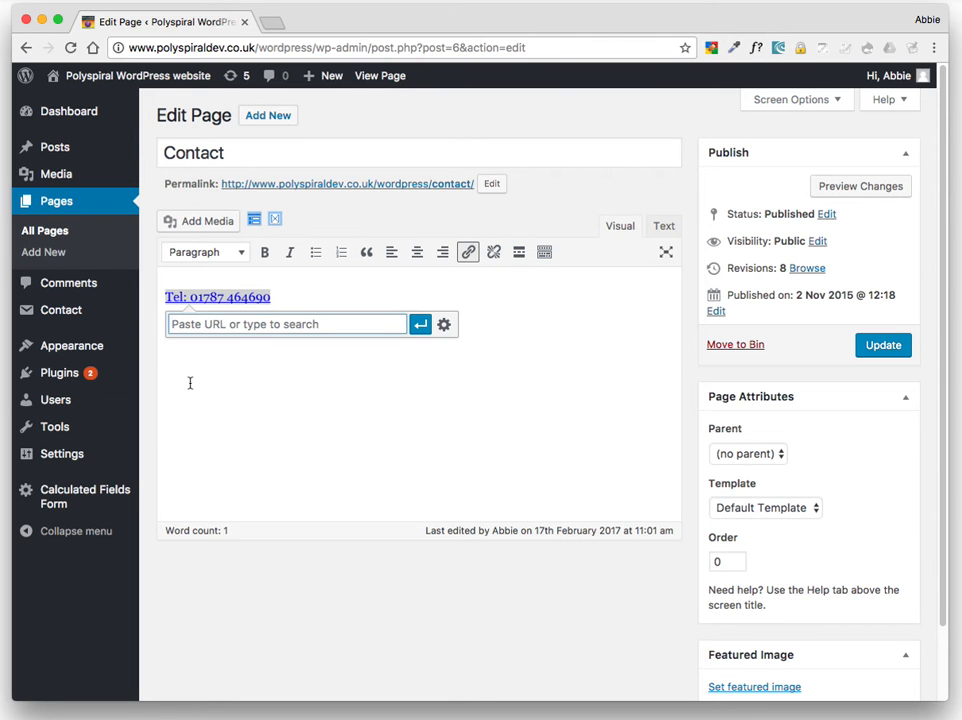
type("te")
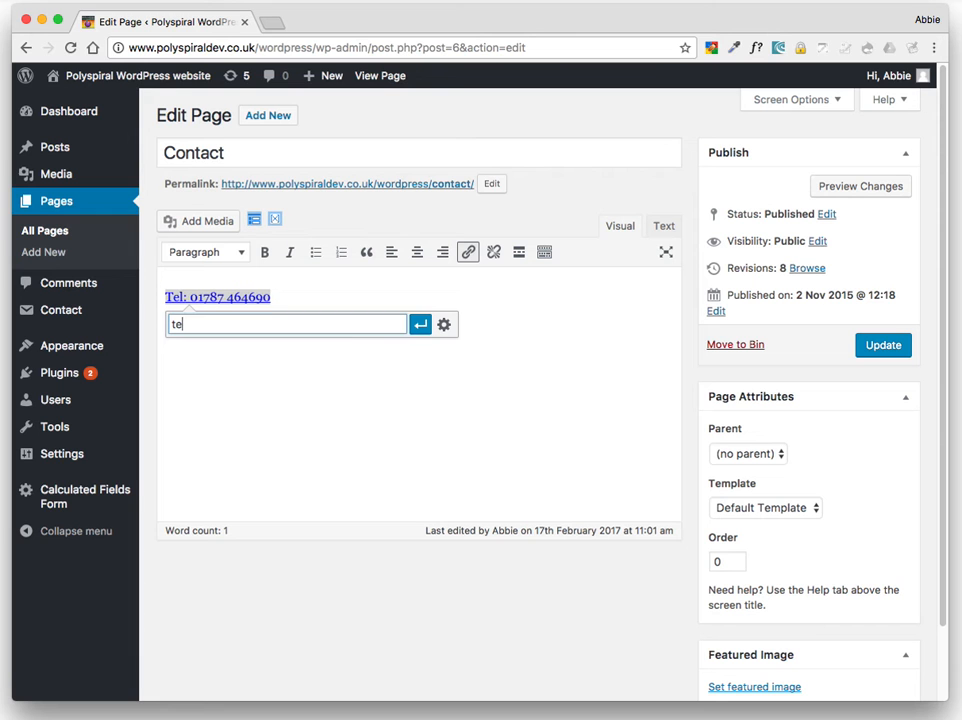
type("l")
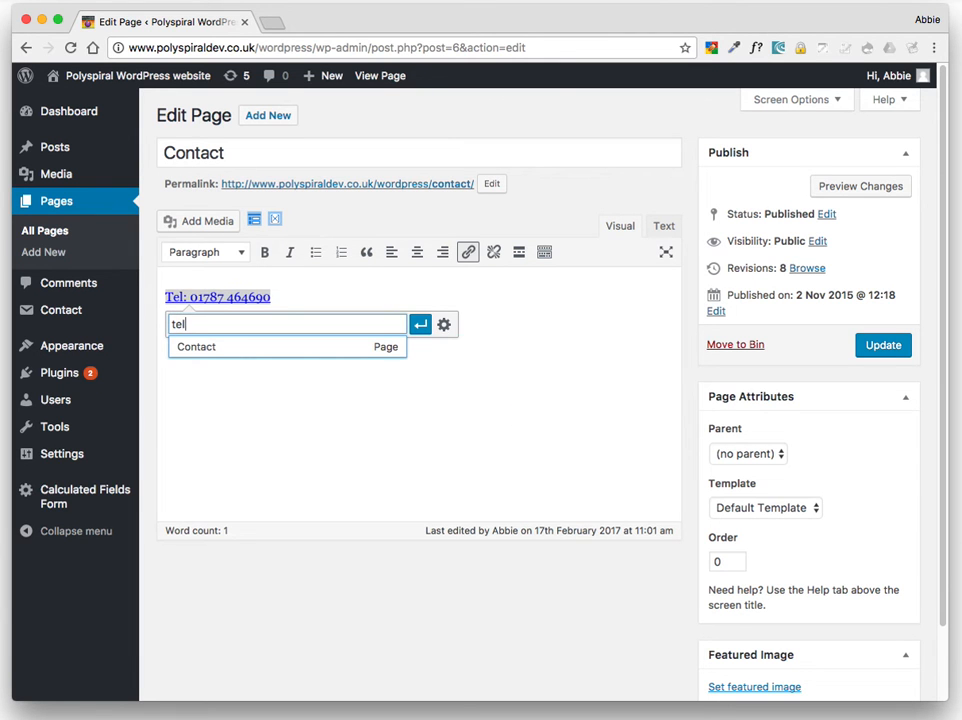
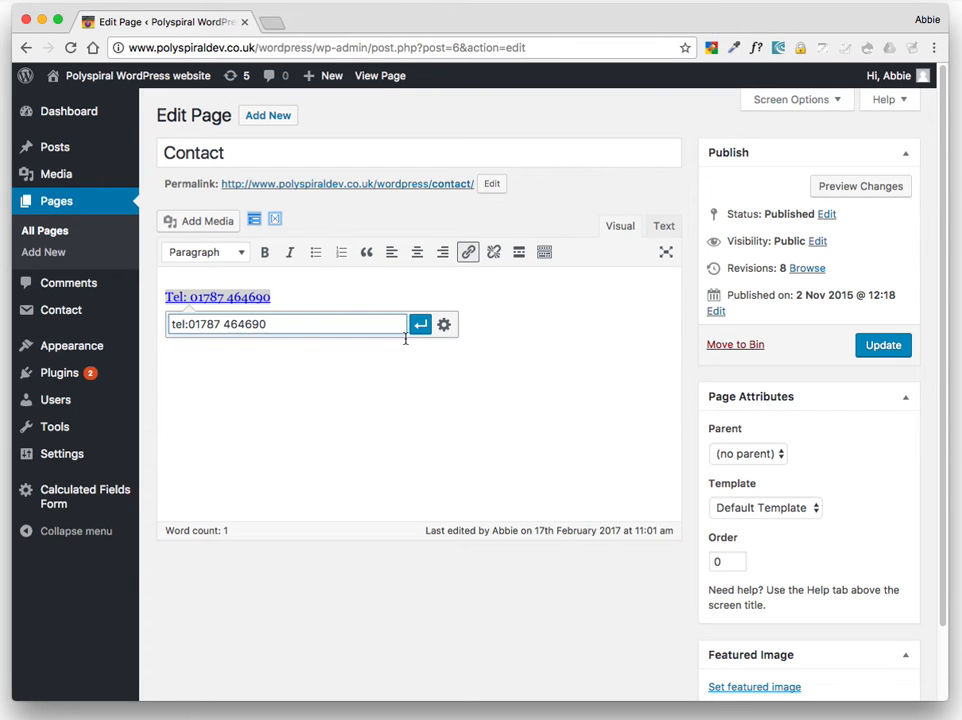
left_click(420, 324)
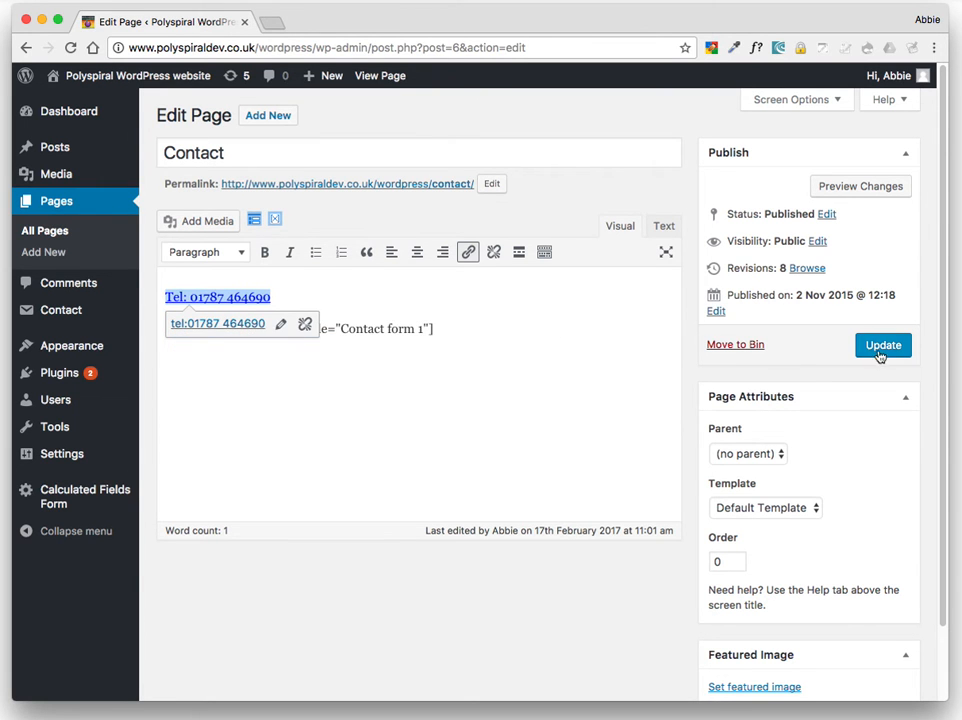
Update the Contact page and view it live with the phone number linked.
left_click(882, 344)
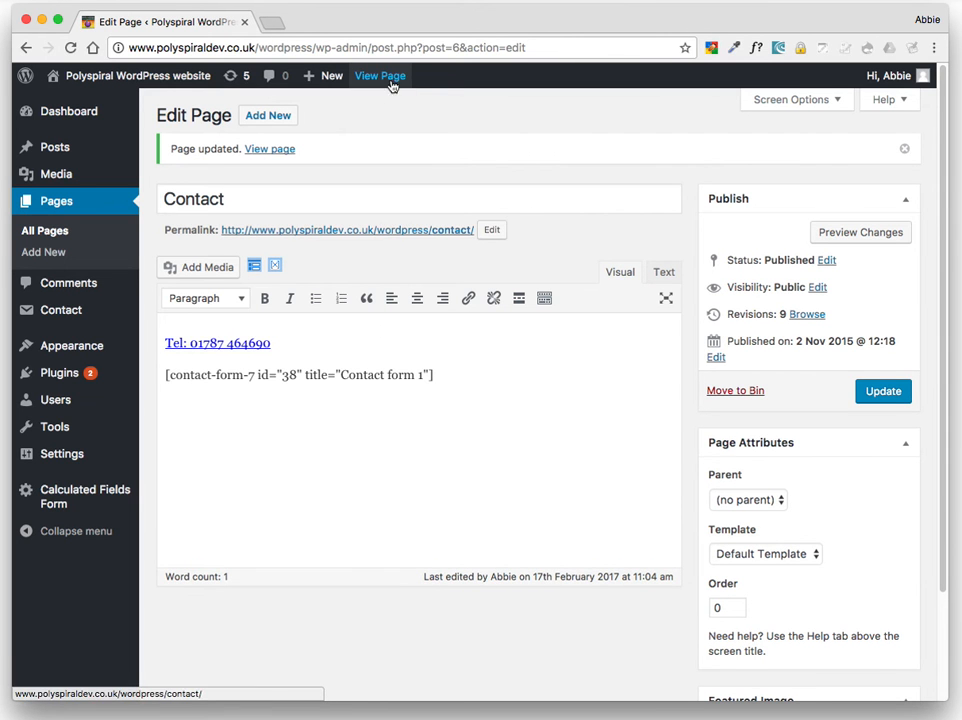
left_click(380, 76)
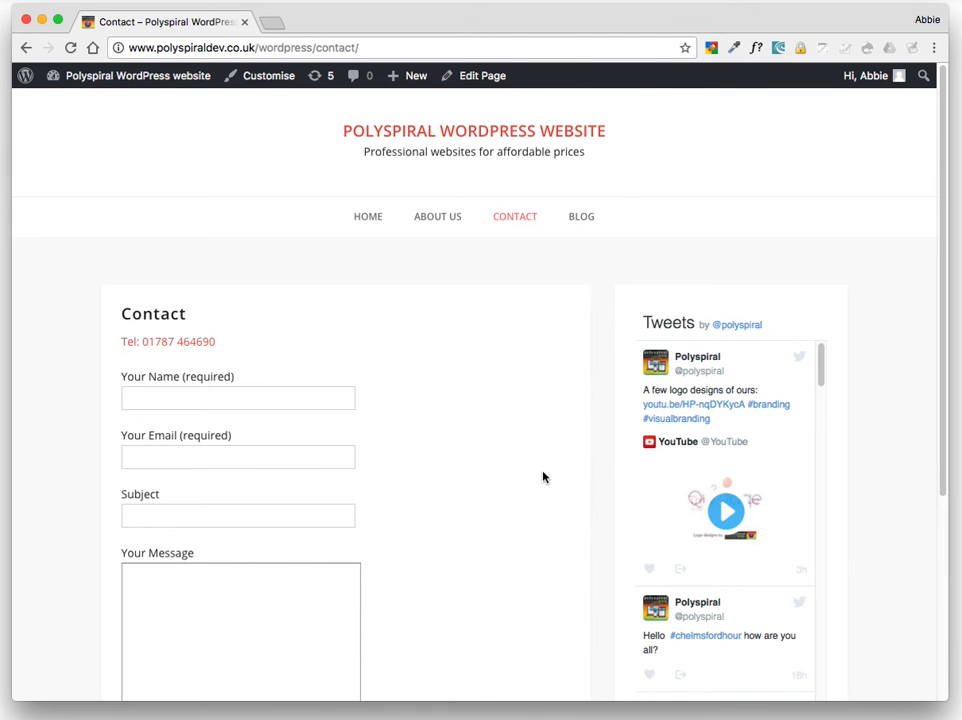
mouse_move(168, 352)
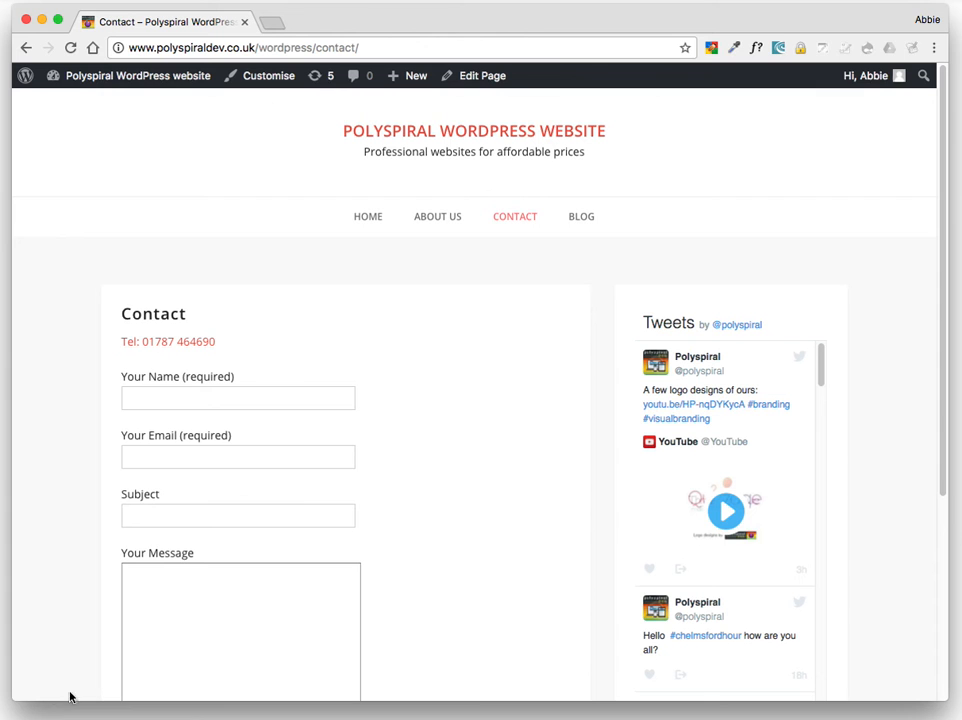
mouse_move(192, 348)
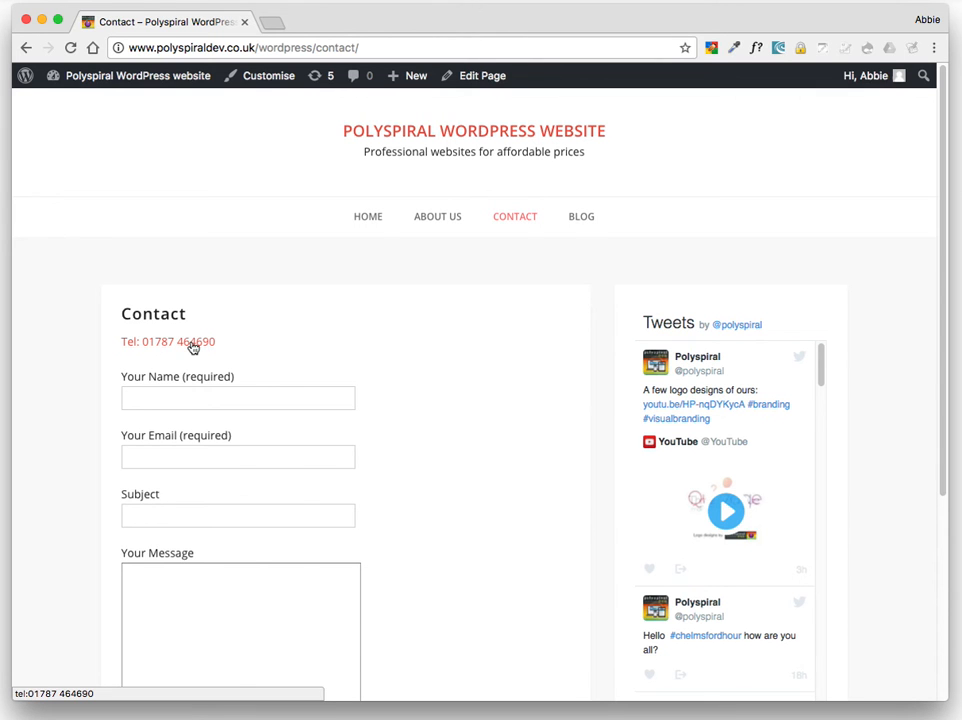
left_click(436, 216)
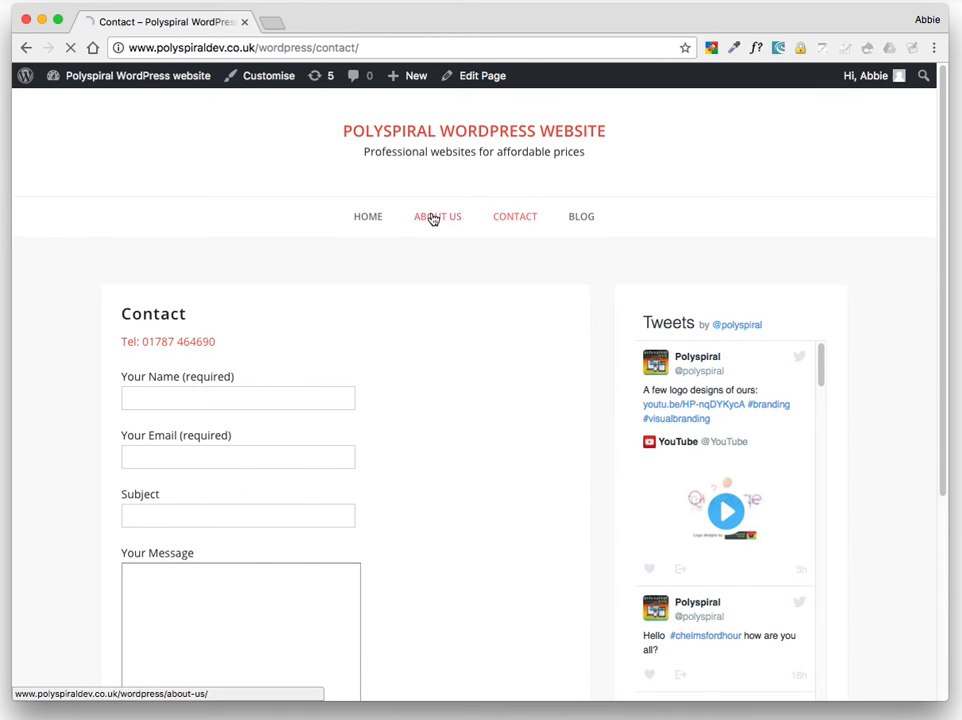
left_click(436, 216)
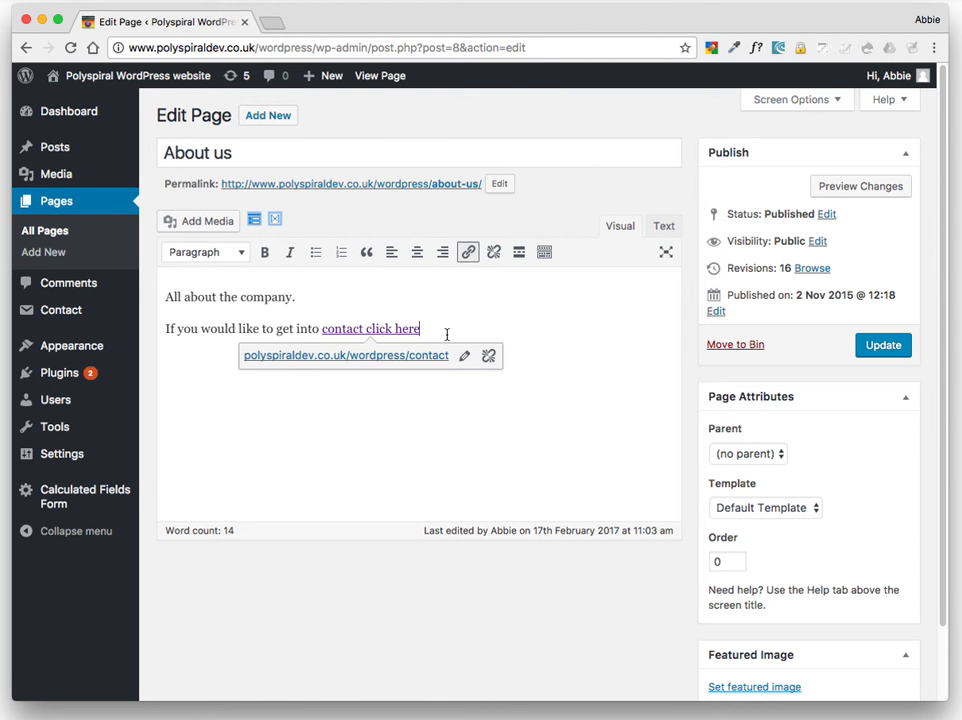
type("Link")
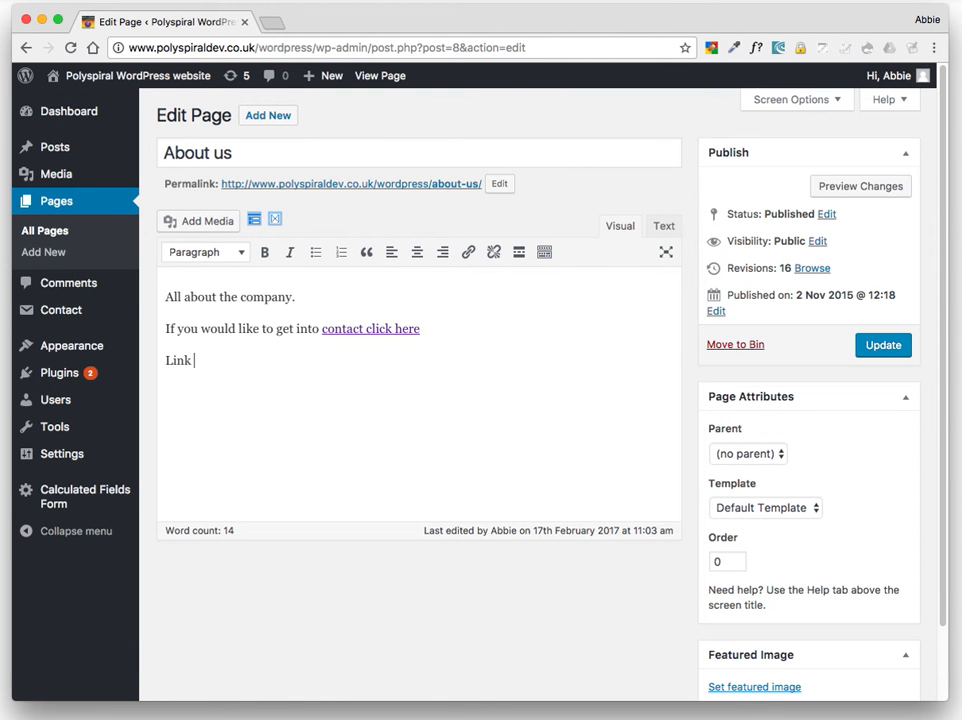
type("to another website")
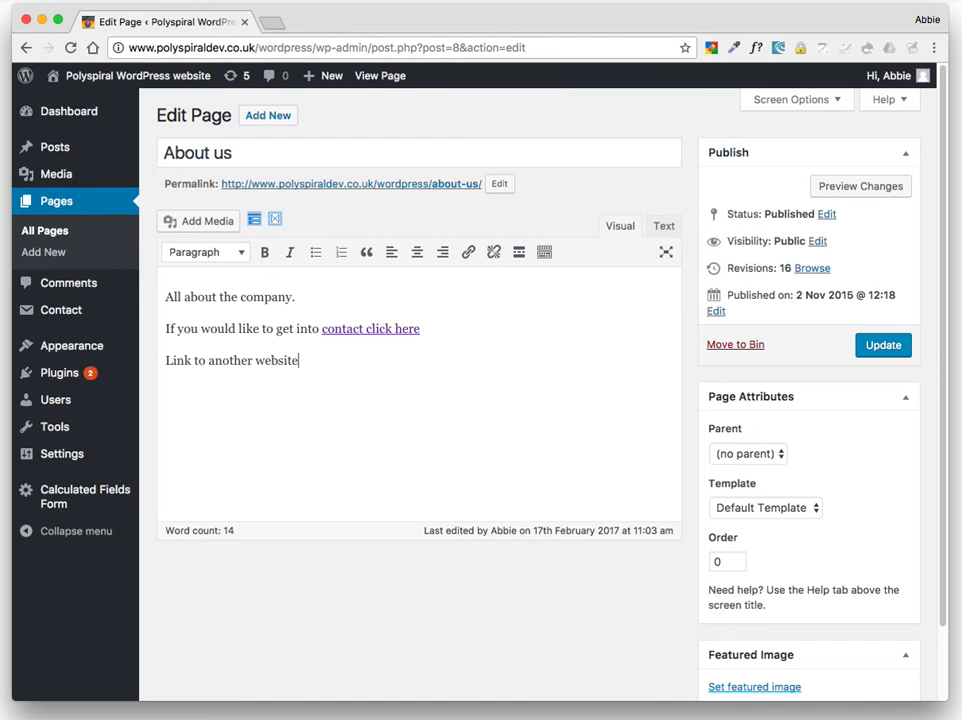
triple_click(232, 360)
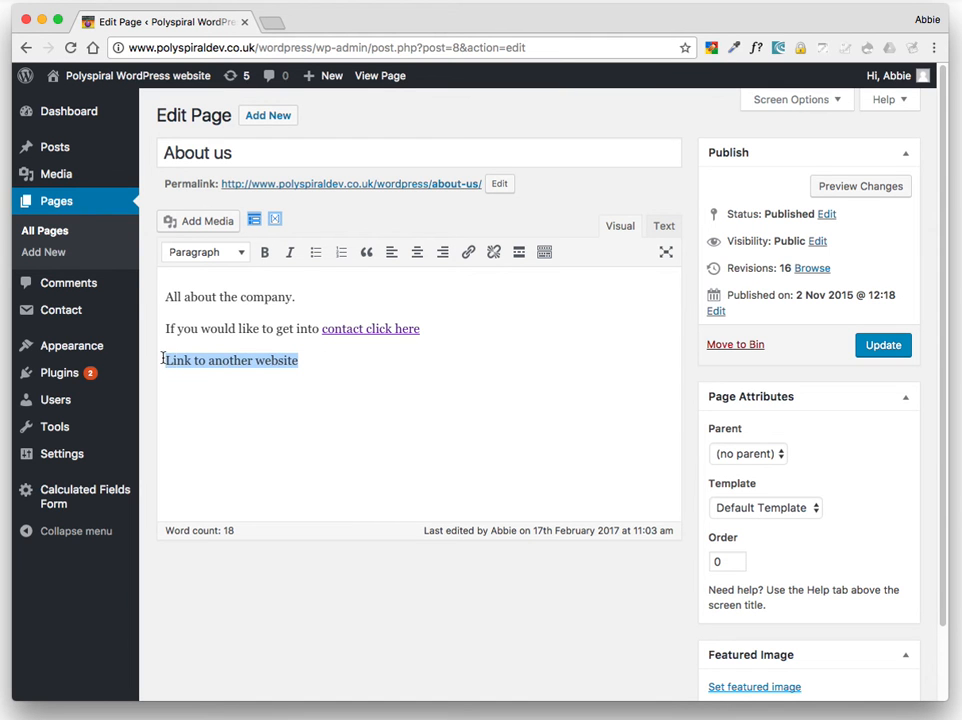
mouse_move(468, 252)
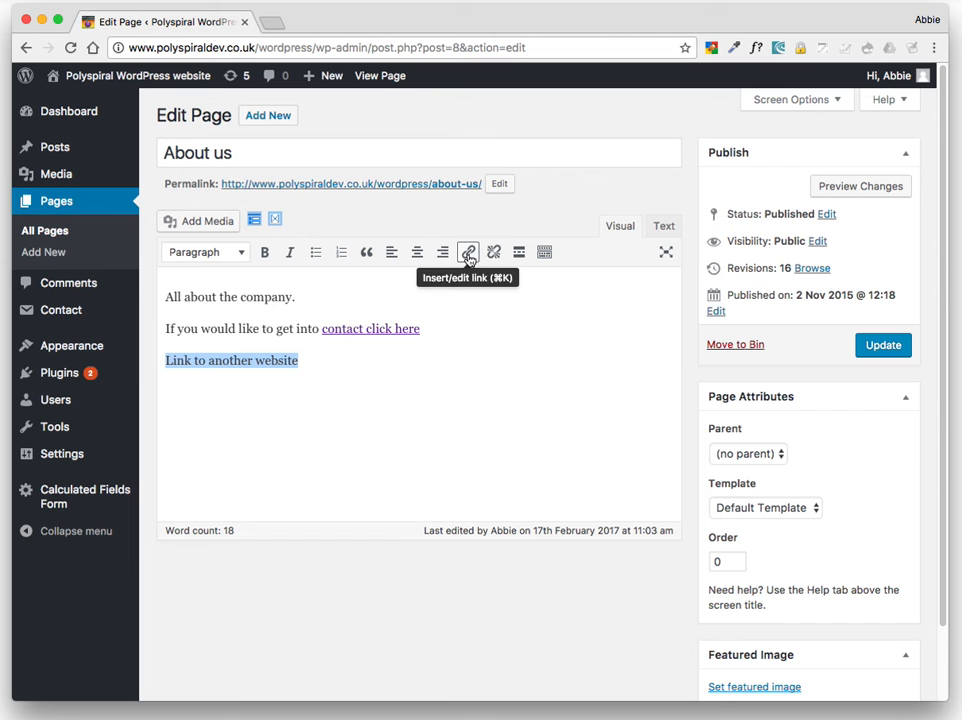
left_click(468, 252)
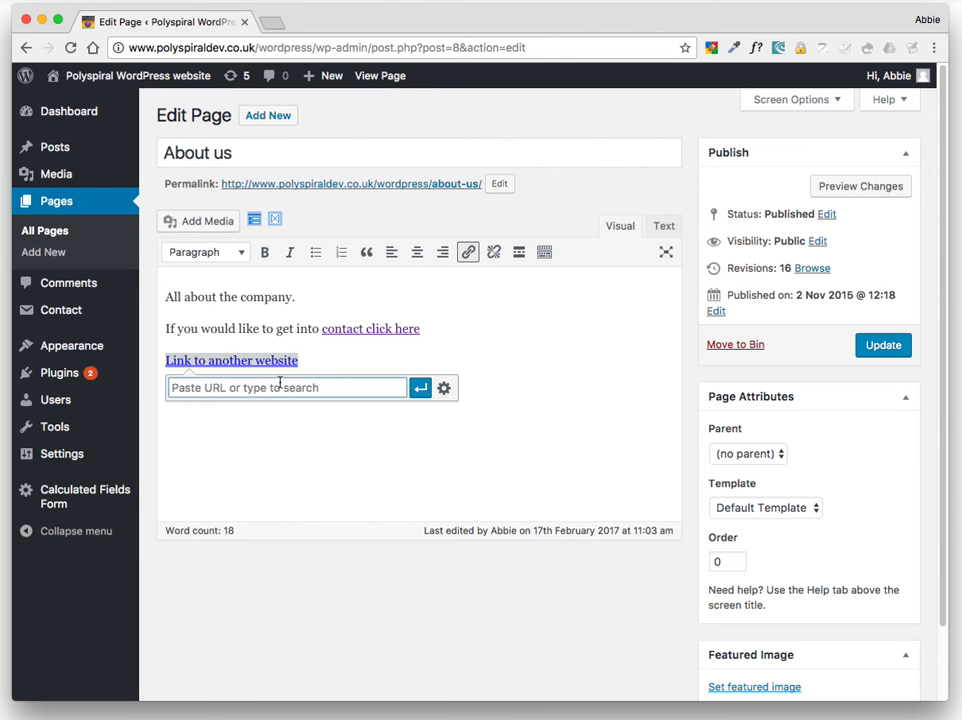
type("ww")
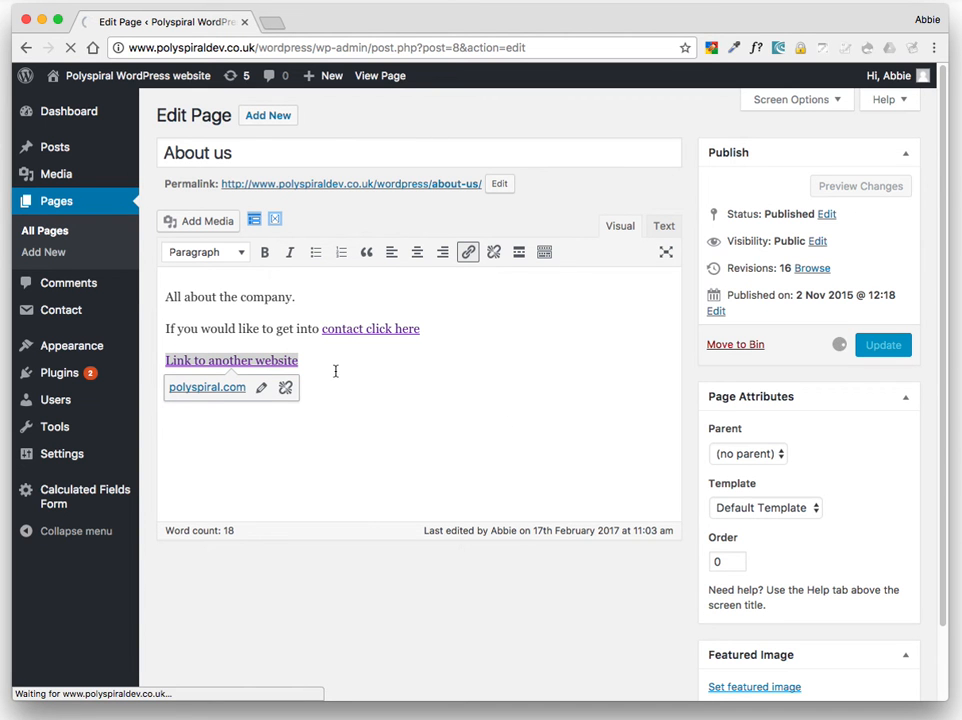
Update the About us page with the new external link.
left_click(882, 344)
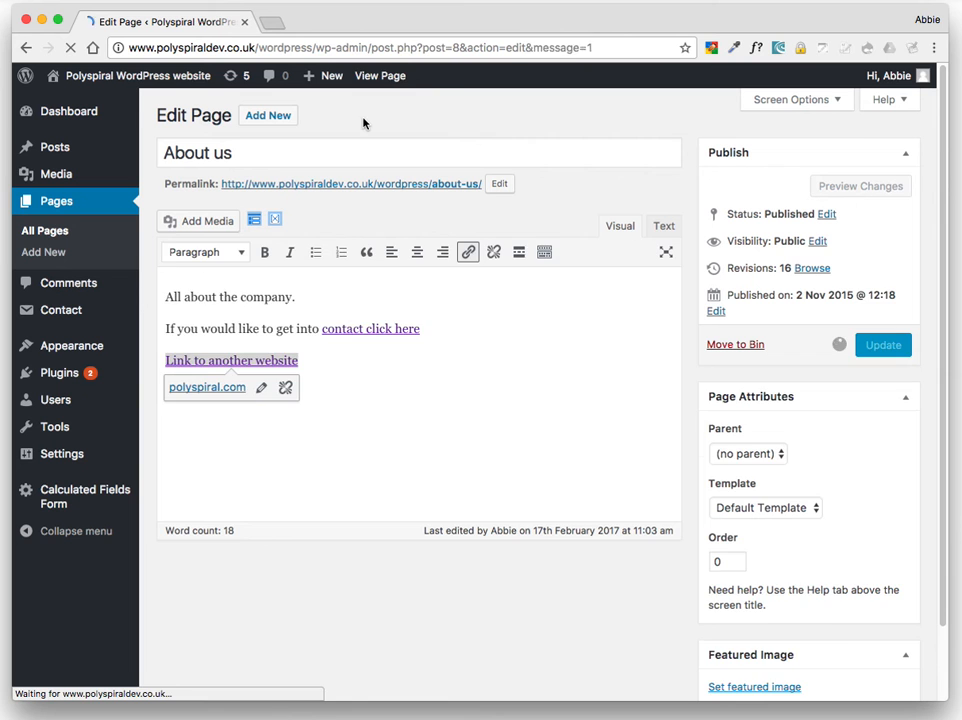
left_click(882, 344)
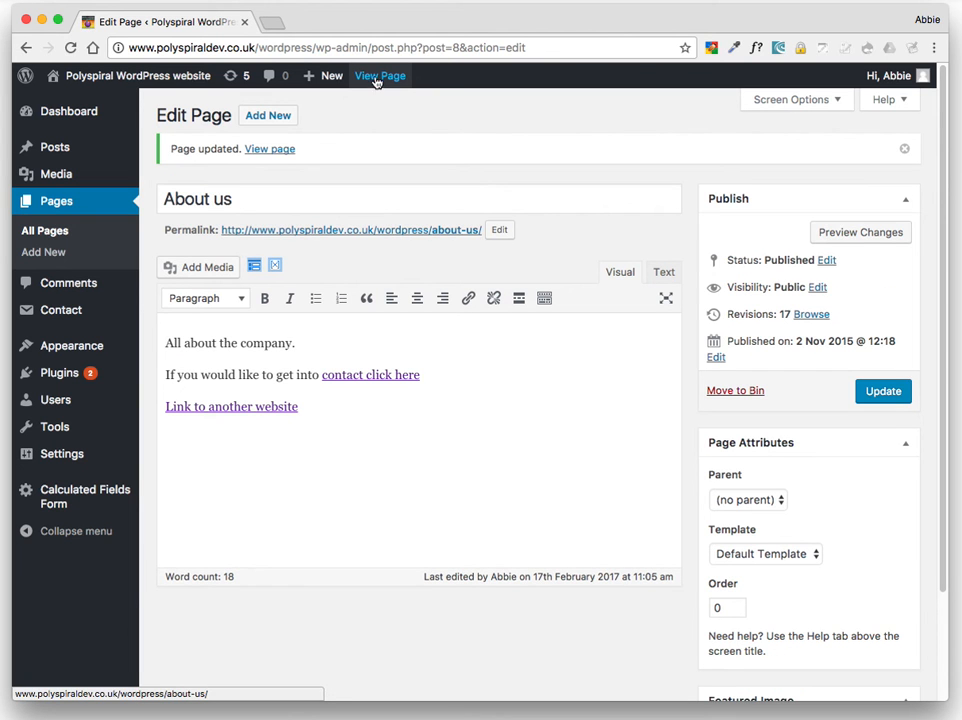
left_click(380, 76)
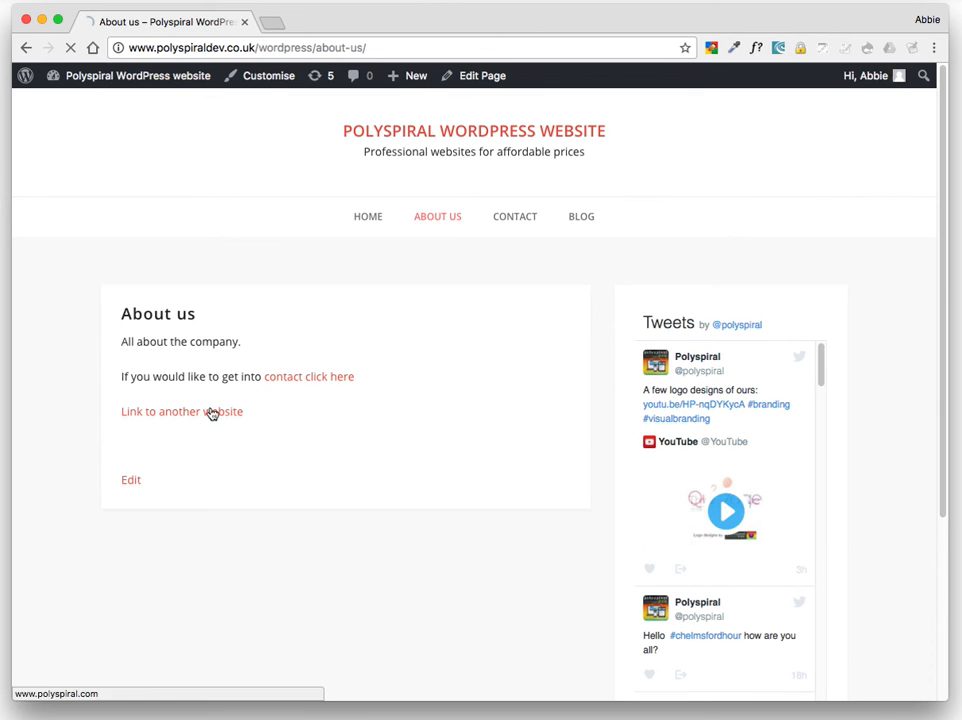
left_click(182, 412)
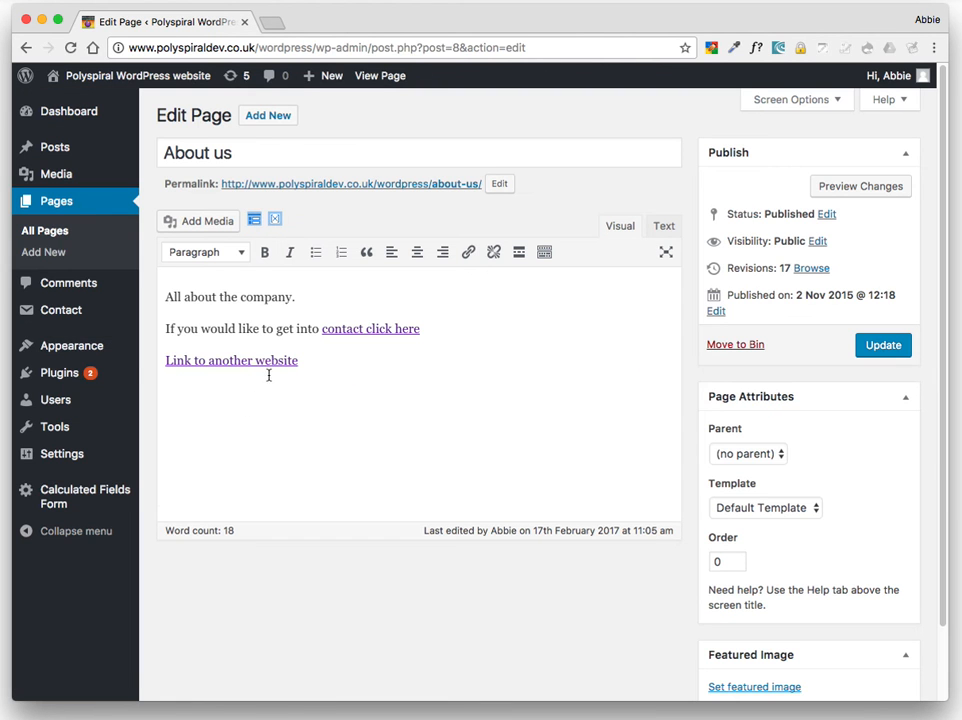
Set the 'Link to another website' link to open in a new tab.
left_click(232, 360)
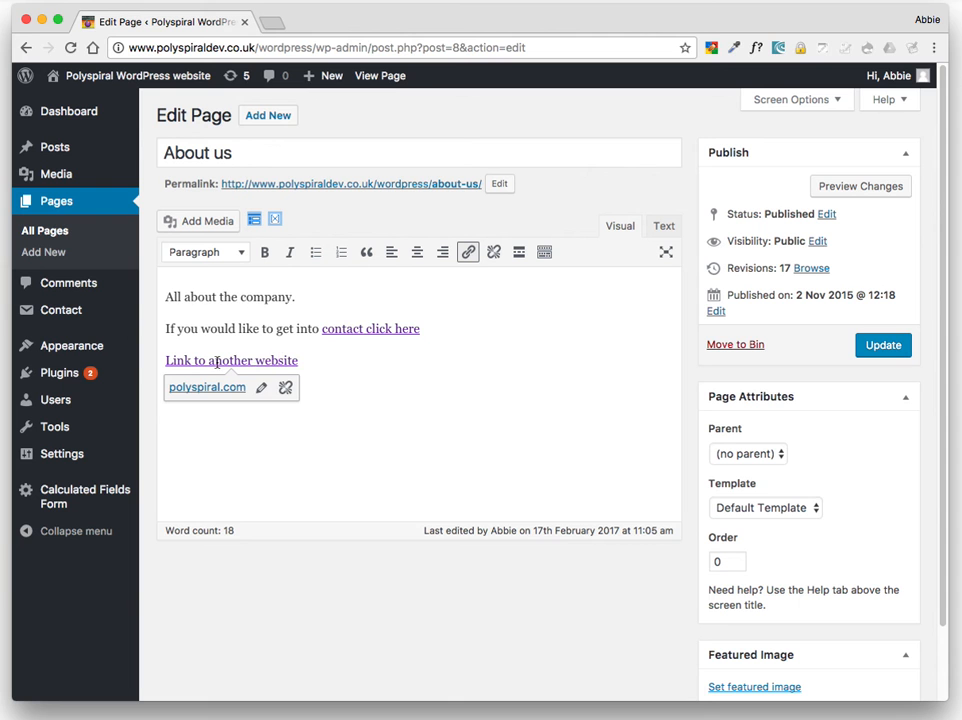
mouse_move(260, 388)
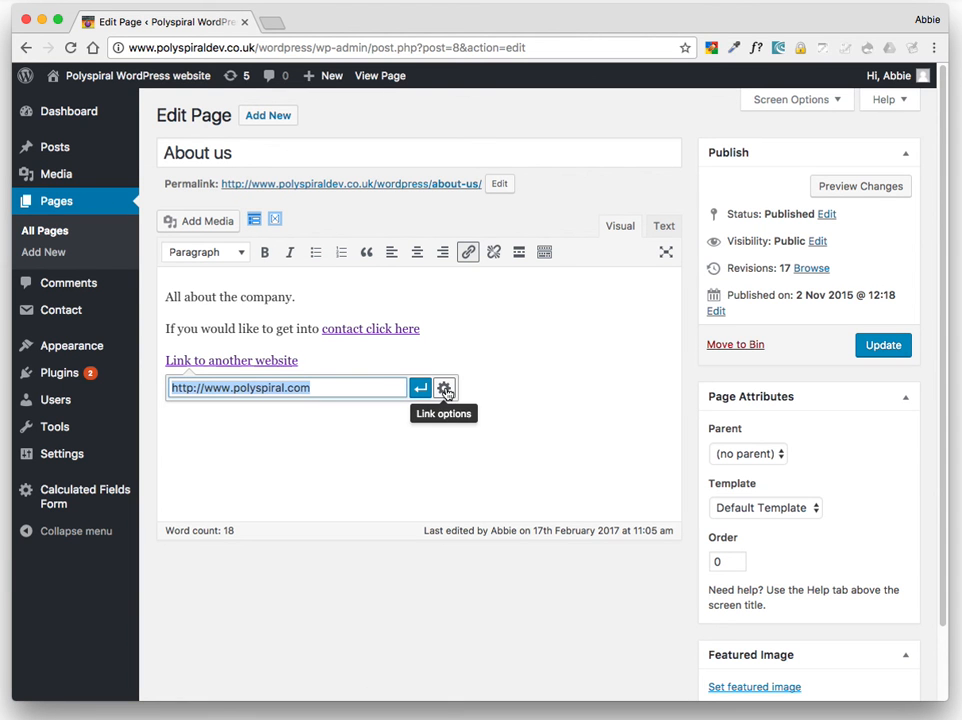
left_click(444, 388)
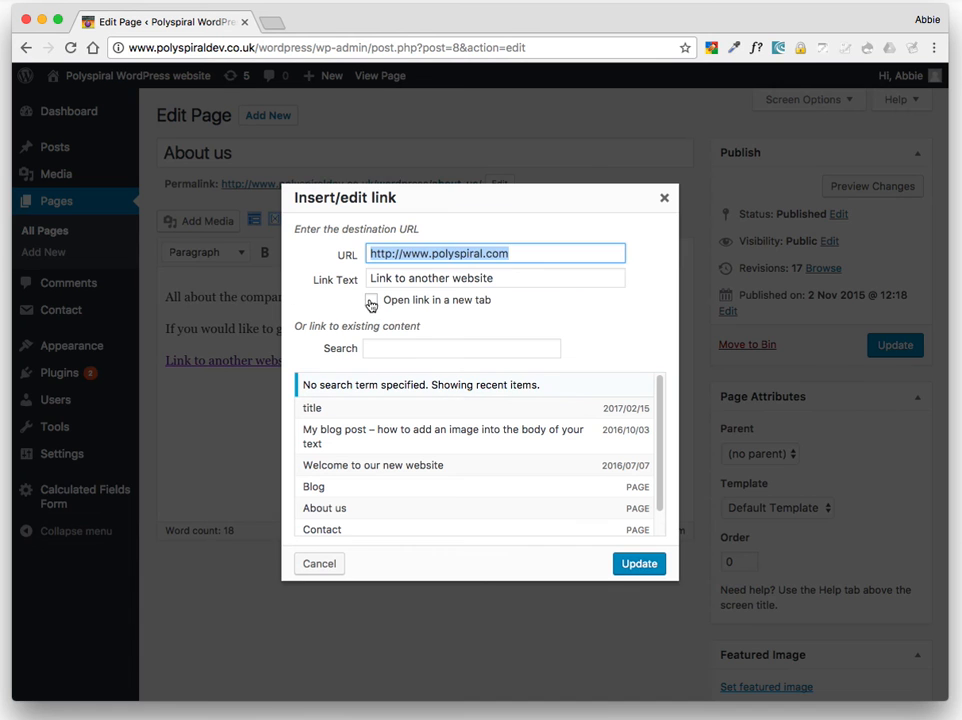
left_click(640, 564)
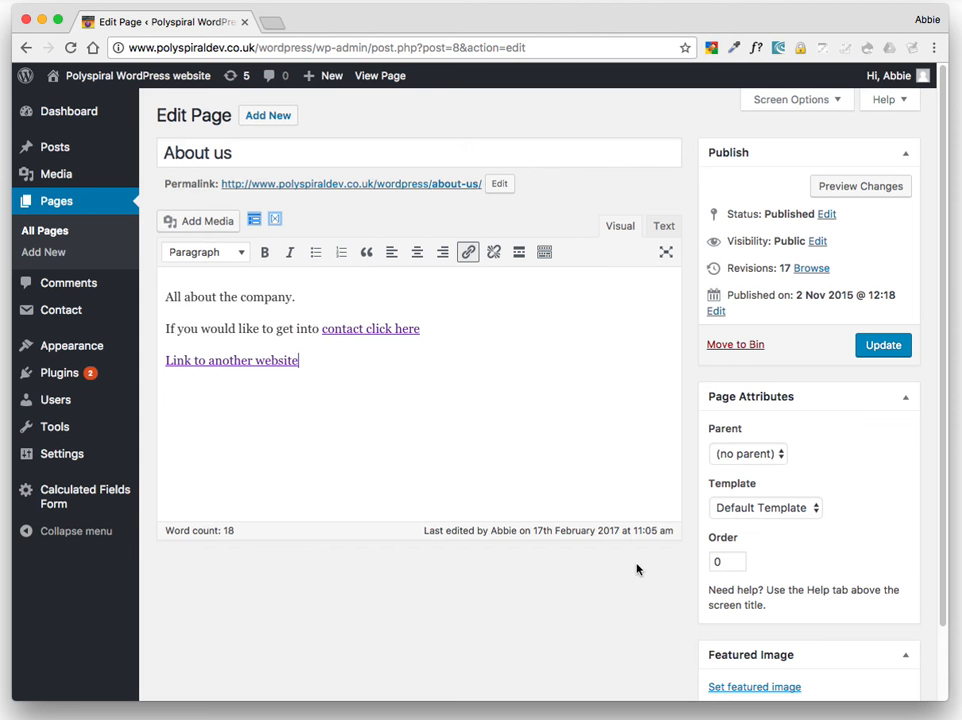
Update the About us page and view it live.
left_click(232, 360)
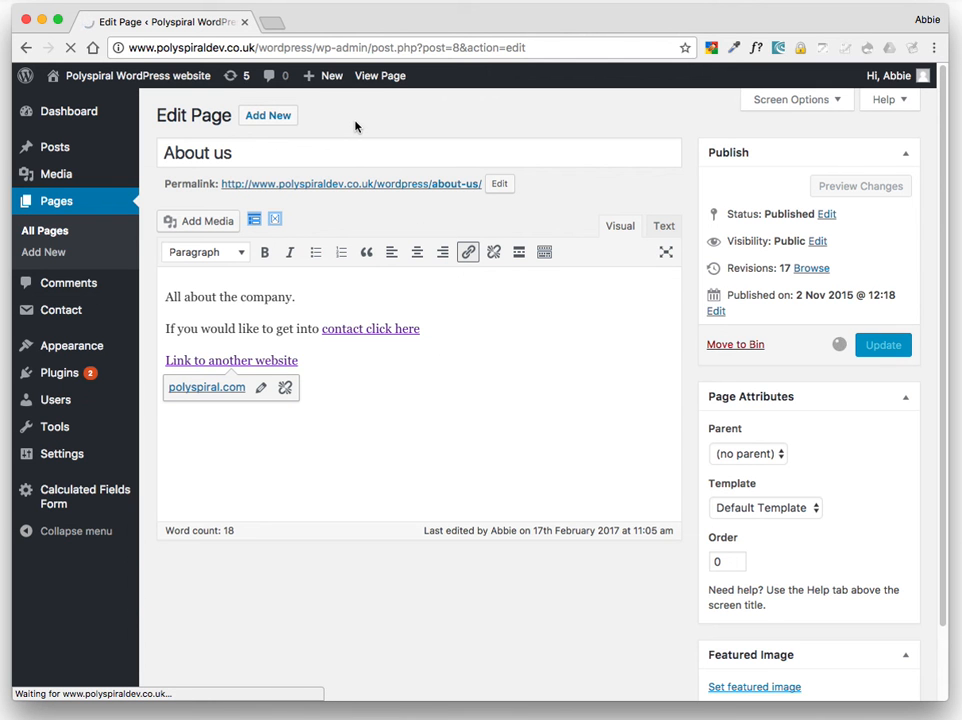
left_click(884, 344)
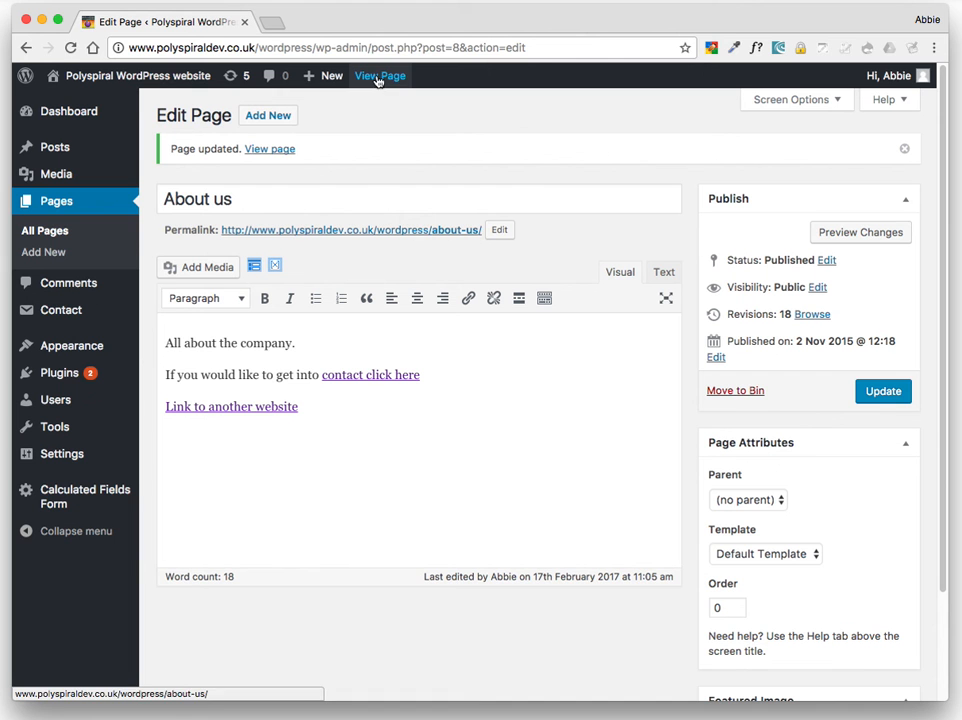
left_click(380, 76)
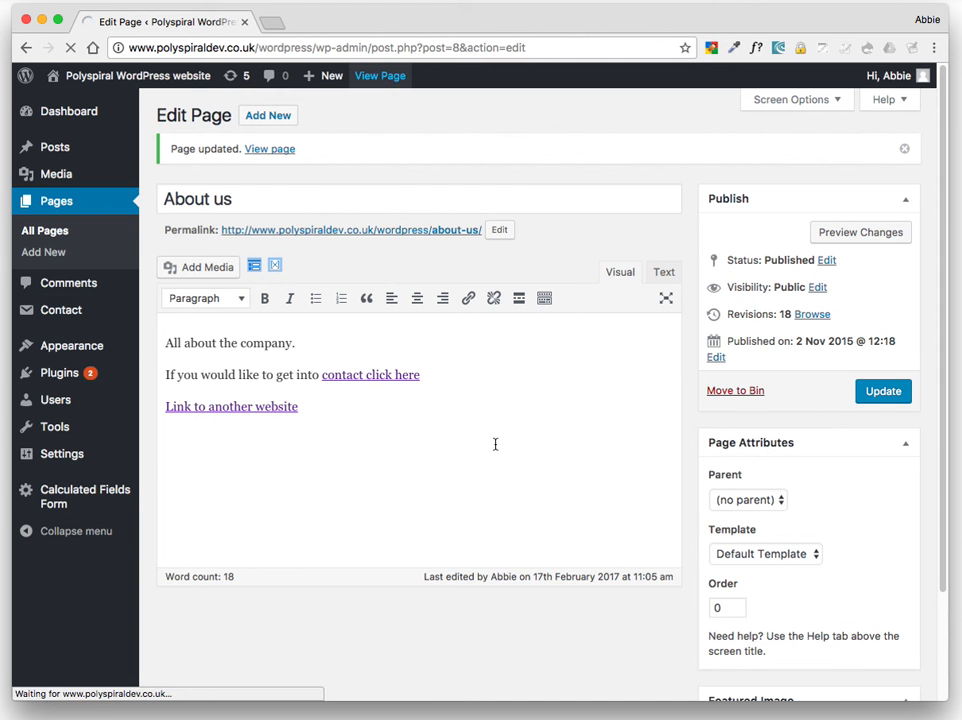